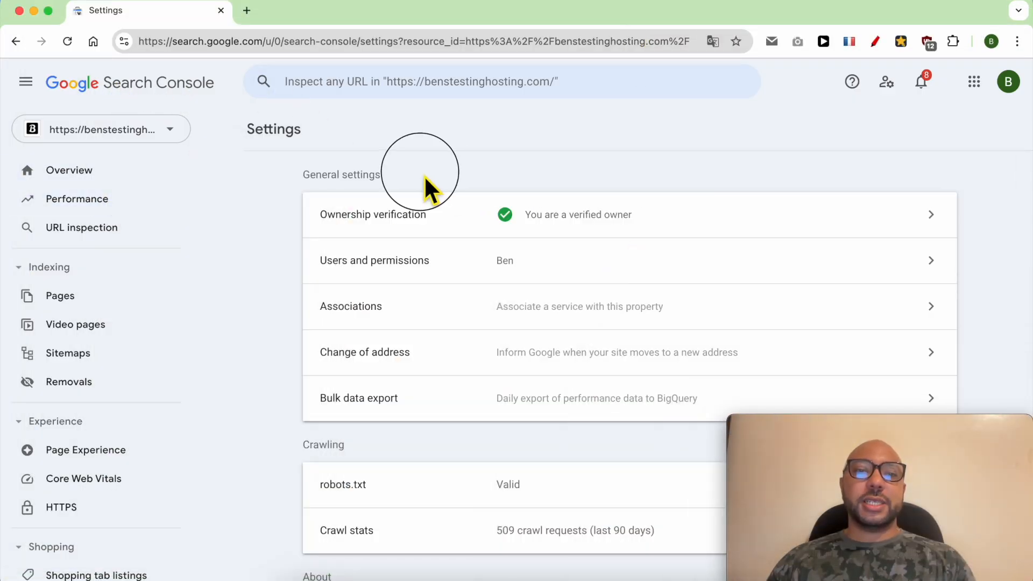
Step: From the profile avatar, reach 'Manage your Google Account' in a new tab
{"action": "double_click", "coordinate": [340, 174]}
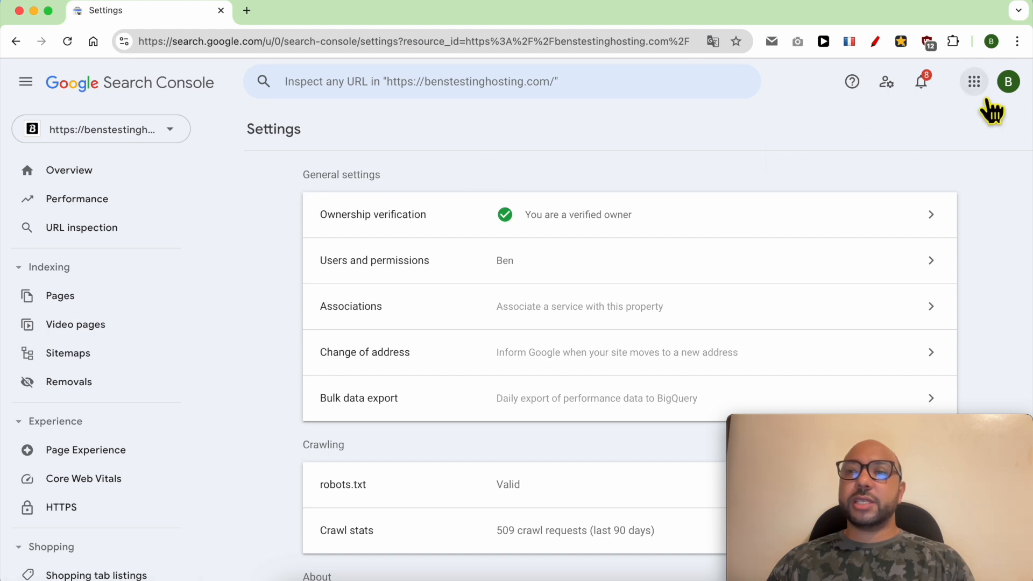
{"action": "left_click", "coordinate": [1008, 82]}
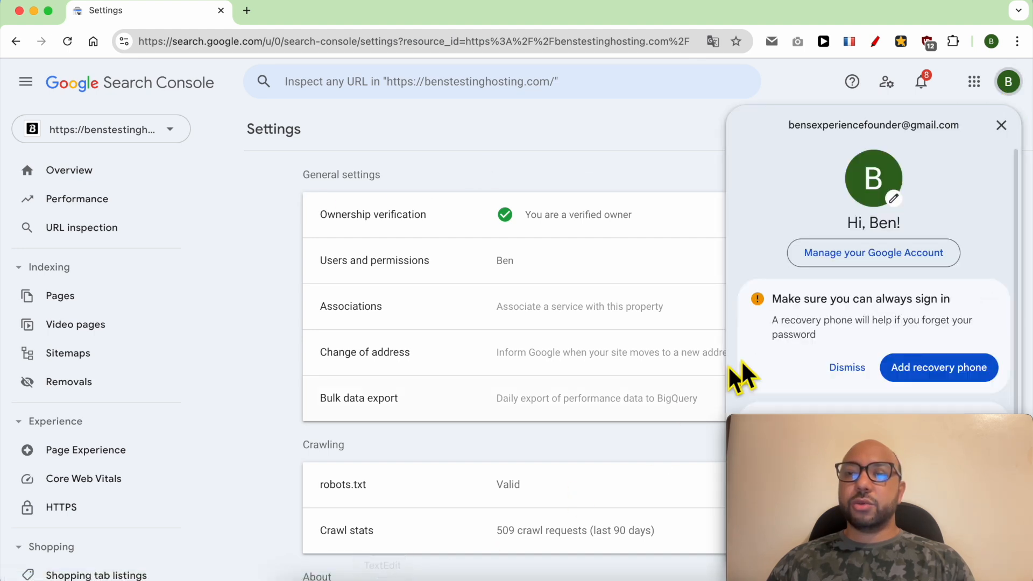
{"action": "left_click", "coordinate": [873, 253]}
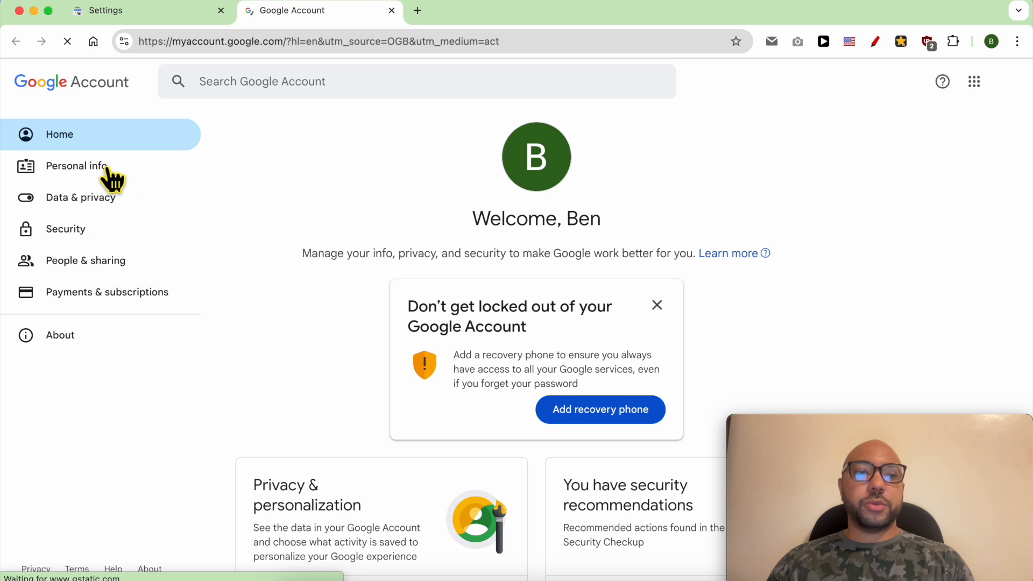
Step: In Personal info, reach the Language setting and begin editing the preferred language
{"action": "left_click", "coordinate": [76, 165]}
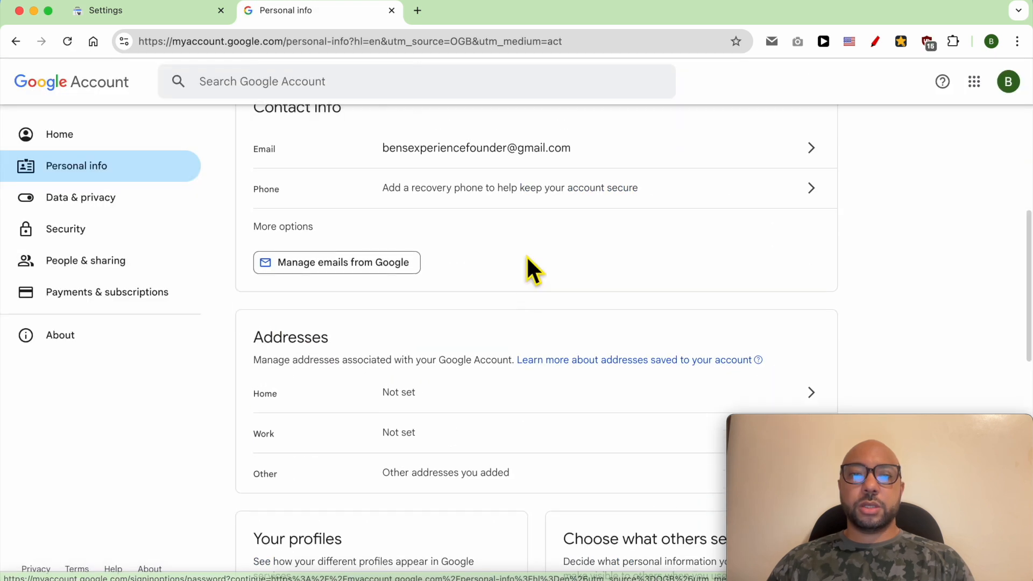
{"action": "scroll", "scroll_direction": "down", "scroll_amount": 3}
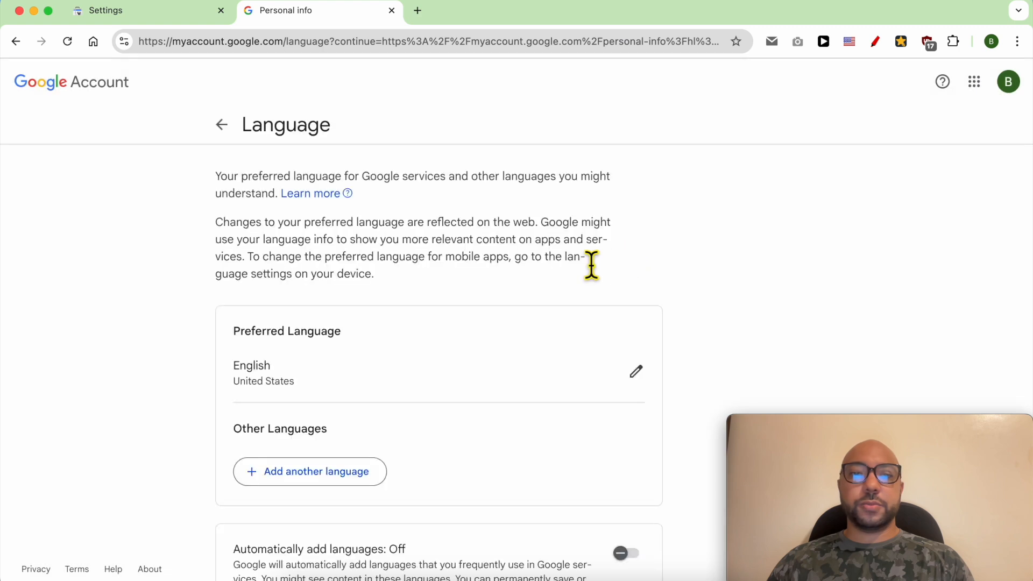
{"action": "left_click", "coordinate": [636, 372]}
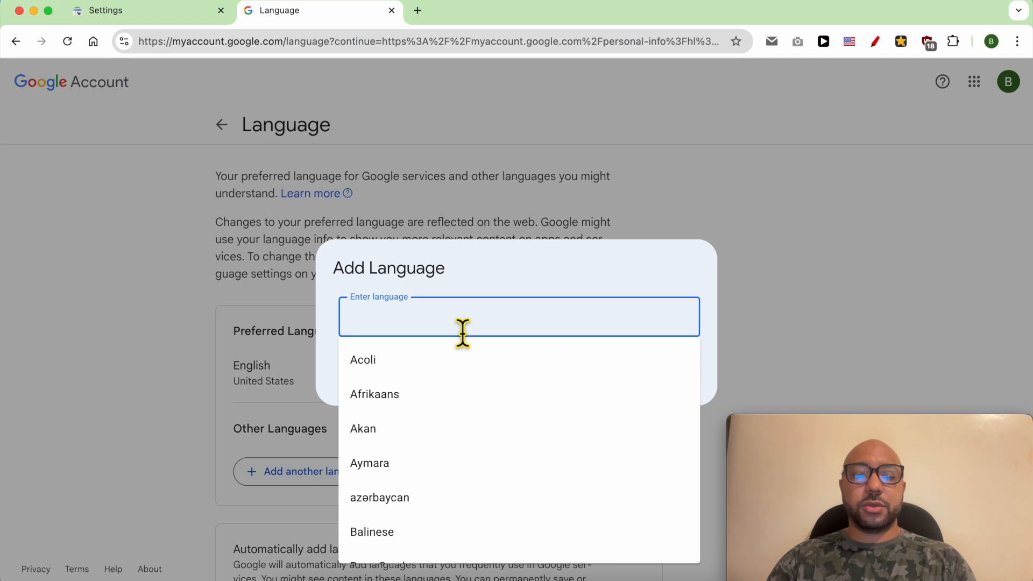
Step: Choose Français (Maroc) as preferred language, then reload Search Console so it shows in French
{"action": "type", "text": "fr"}
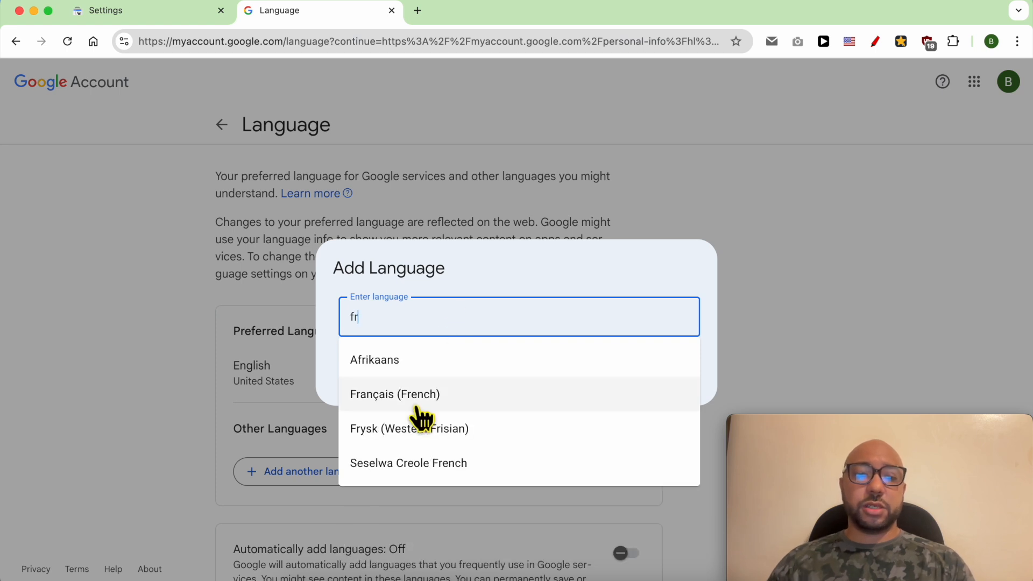
{"action": "left_click", "coordinate": [395, 394]}
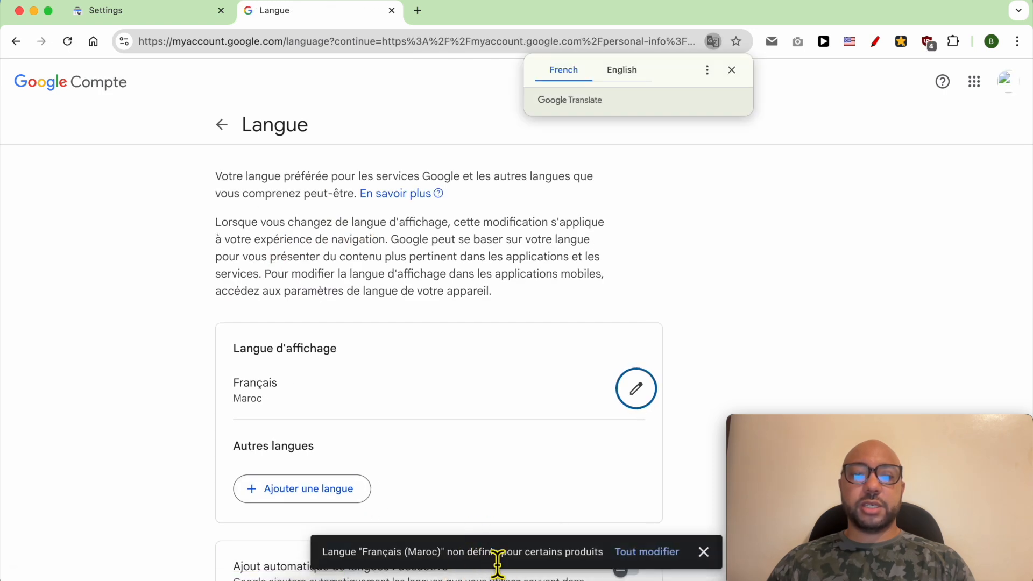
{"action": "left_click", "coordinate": [108, 10]}
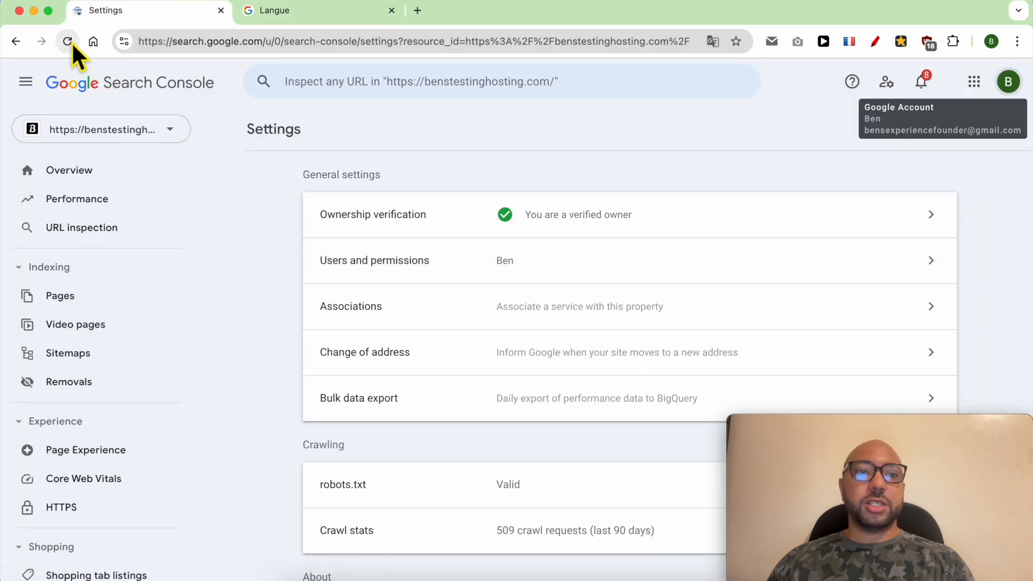
{"action": "left_click", "coordinate": [714, 41]}
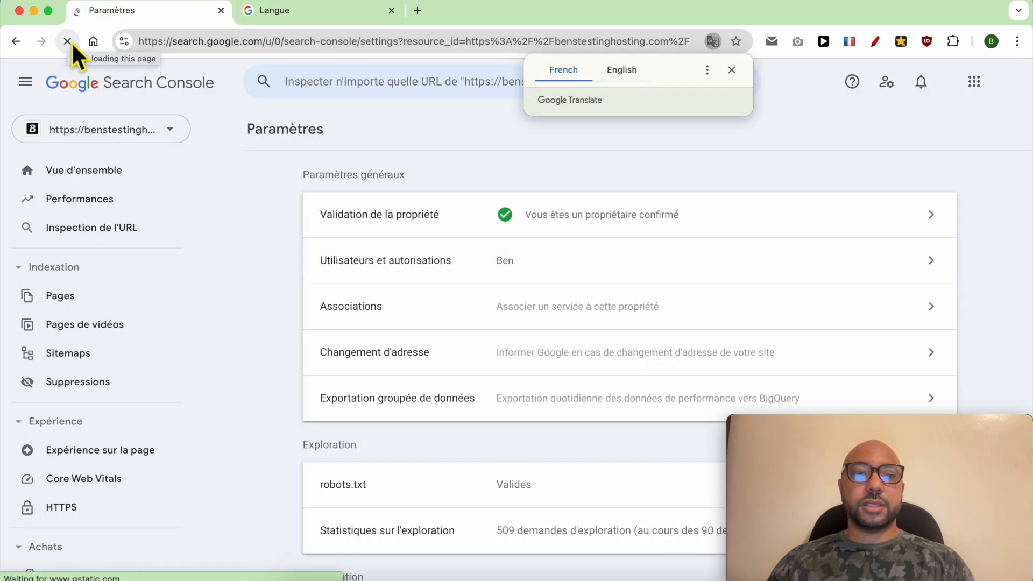